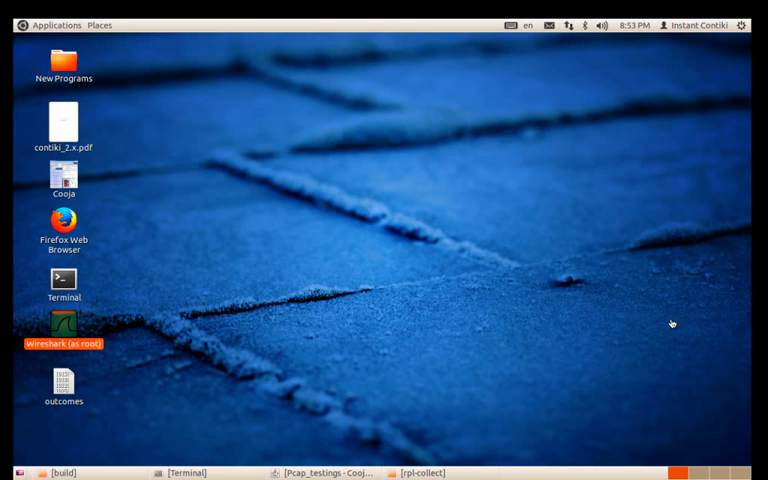
{"action": "mouse_move", "coordinate": [592, 312]}
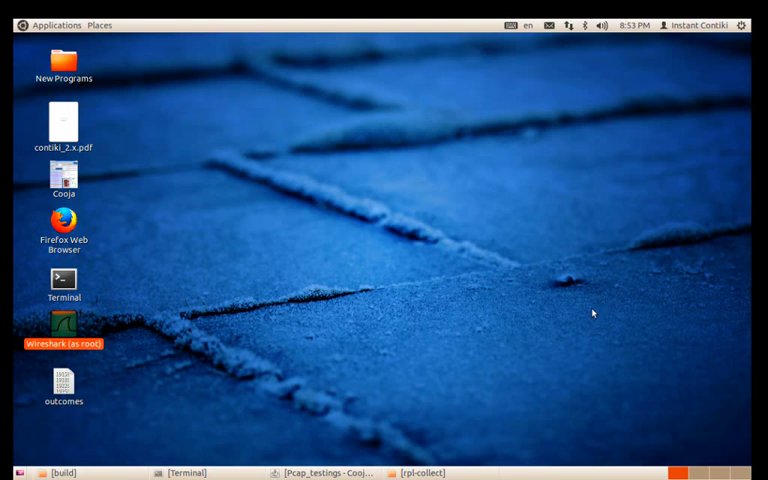
- Bring the Pcap_testings Cooja simulation forward and focus its Network view of the motes
{"action": "left_click", "coordinate": [324, 472]}
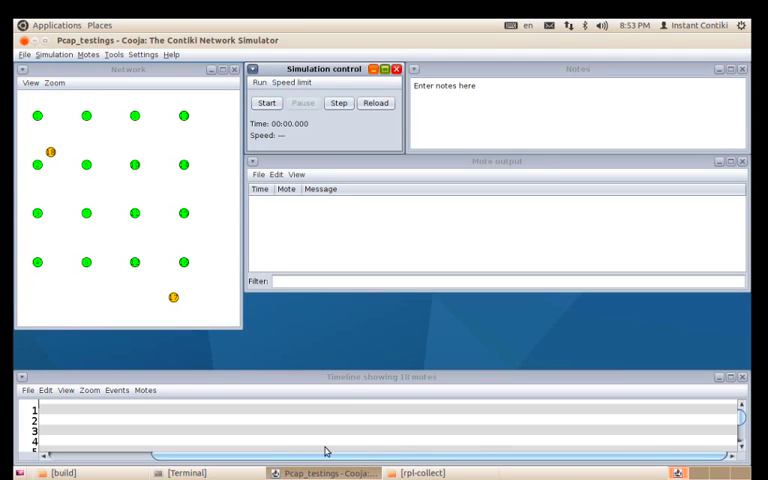
{"action": "mouse_move", "coordinate": [434, 320]}
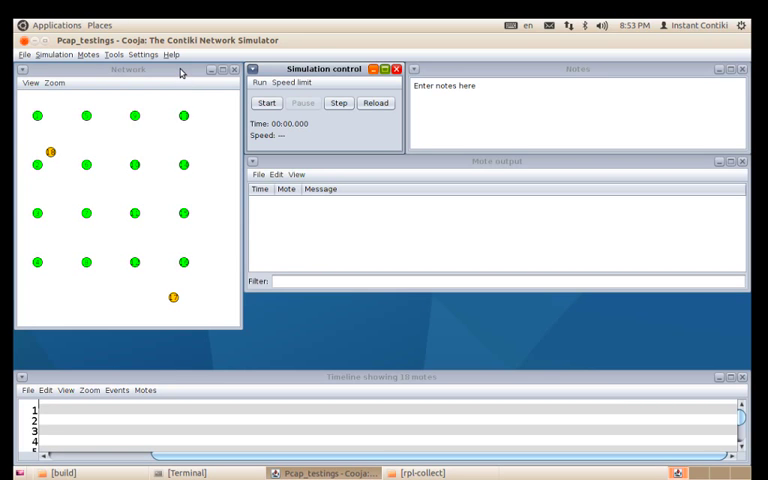
{"action": "left_click", "coordinate": [128, 70]}
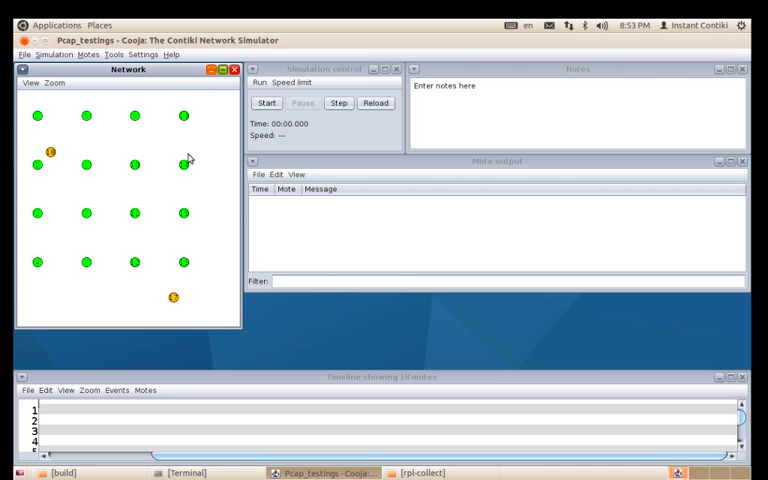
{"action": "mouse_move", "coordinate": [210, 212]}
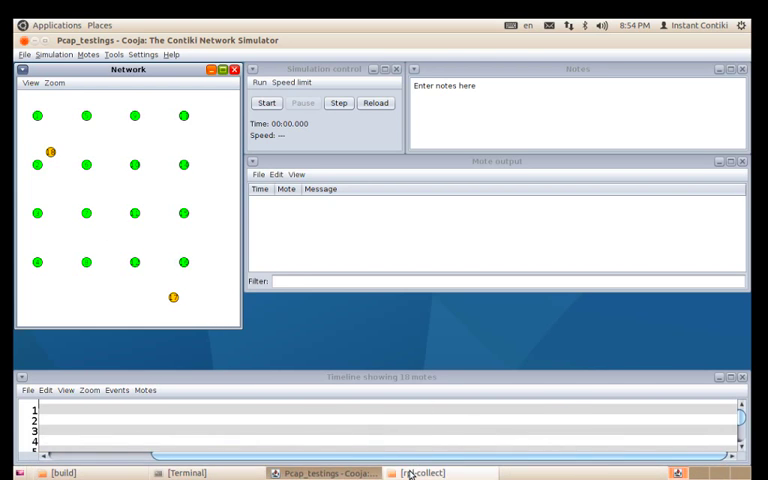
{"action": "left_click", "coordinate": [420, 472]}
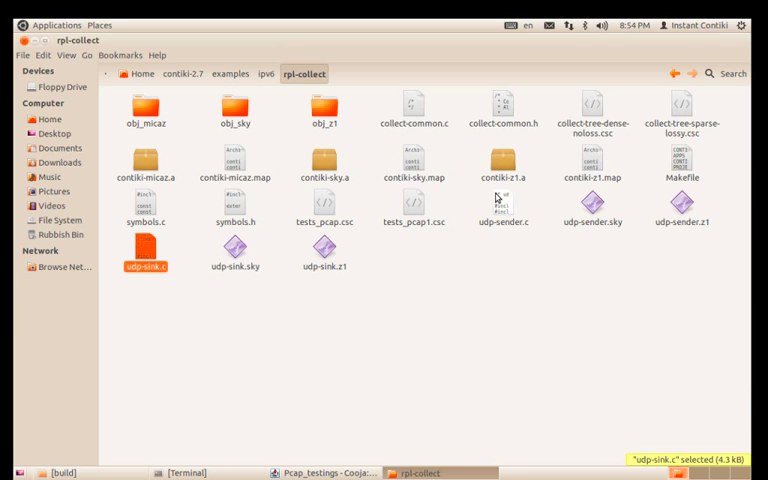
{"action": "left_click", "coordinate": [504, 208]}
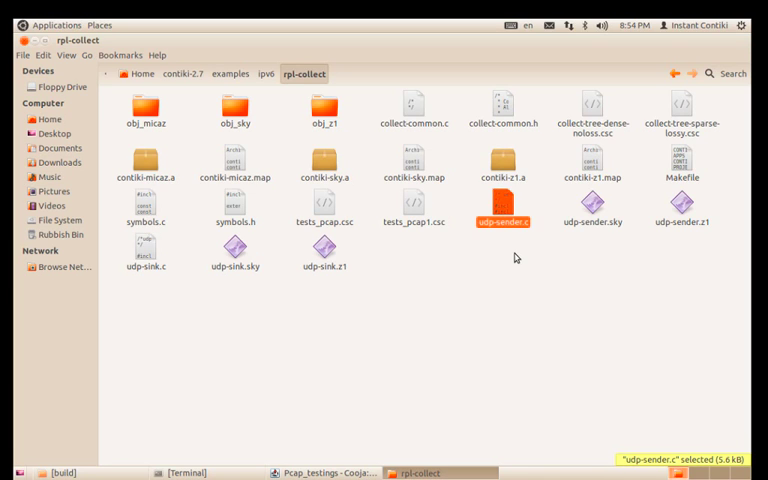
{"action": "mouse_move", "coordinate": [462, 164]}
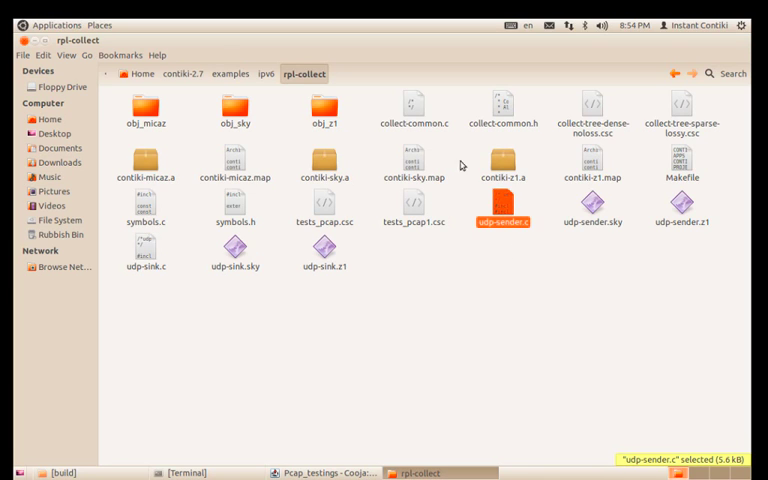
{"action": "mouse_move", "coordinate": [312, 90]}
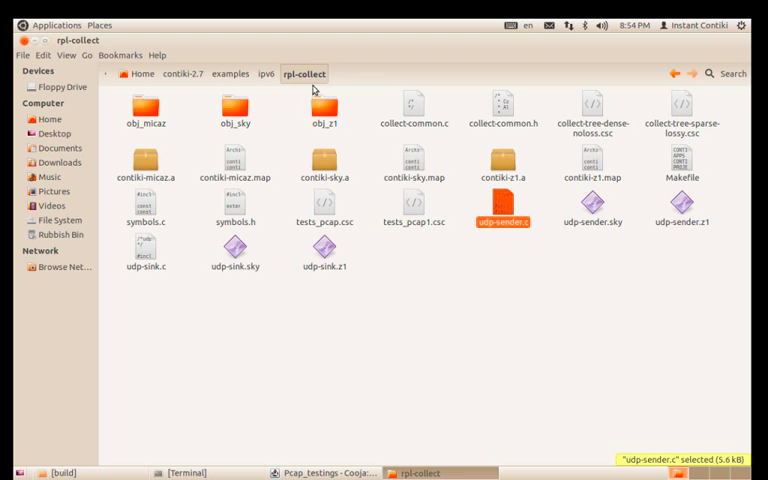
{"action": "mouse_move", "coordinate": [416, 264]}
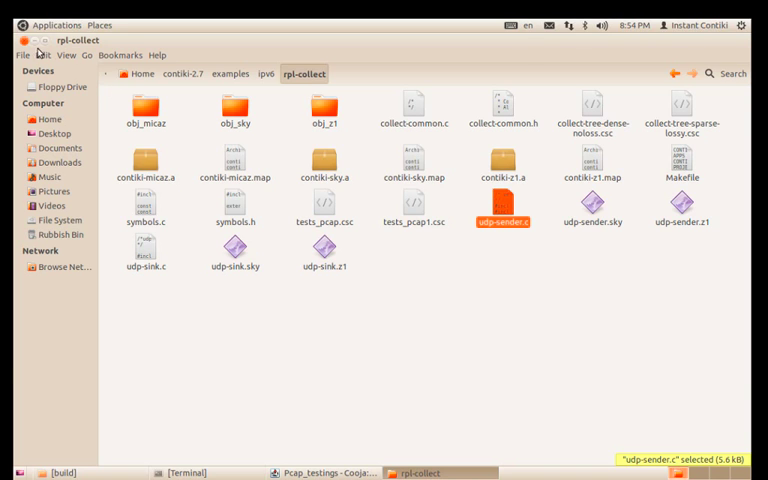
{"action": "left_click", "coordinate": [320, 472]}
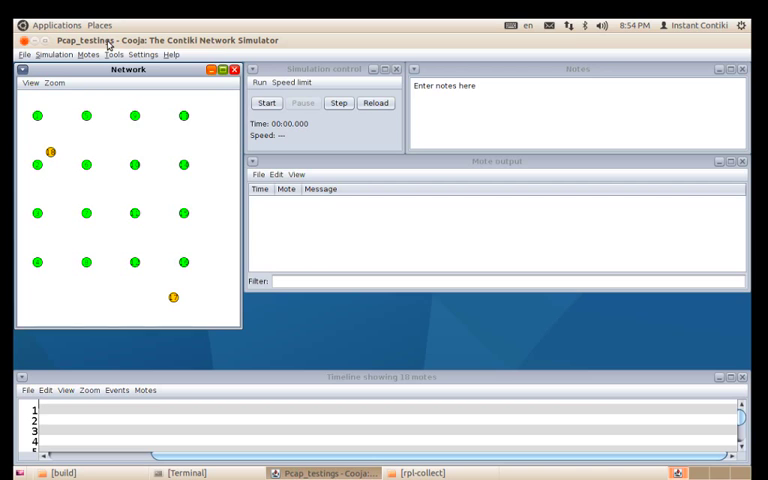
- Show the Radio messages log and choose the 6LoWPAN Analyzer with PCAP
{"action": "left_click", "coordinate": [114, 54]}
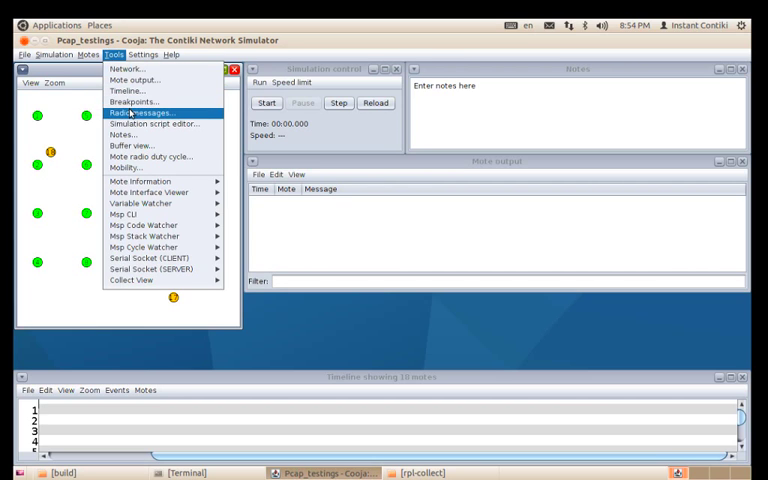
{"action": "left_click", "coordinate": [142, 112]}
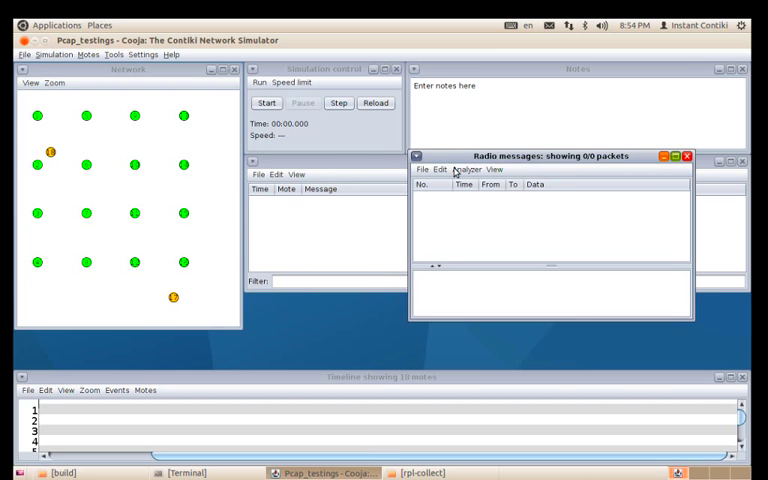
{"action": "left_click", "coordinate": [464, 168]}
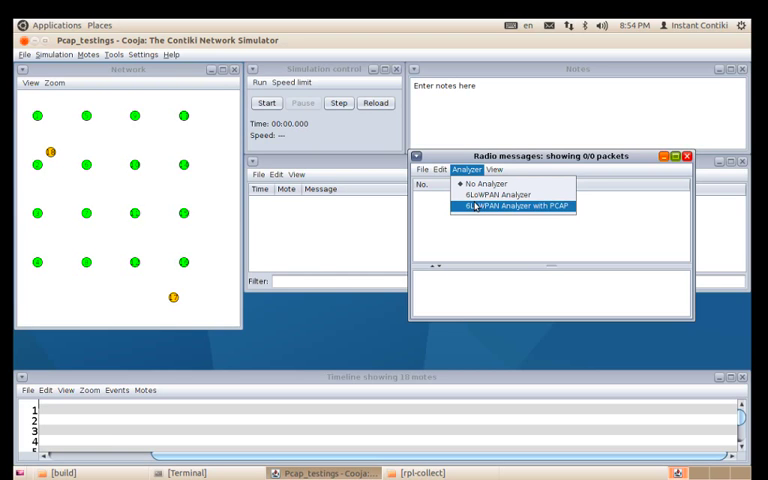
{"action": "left_click", "coordinate": [512, 208]}
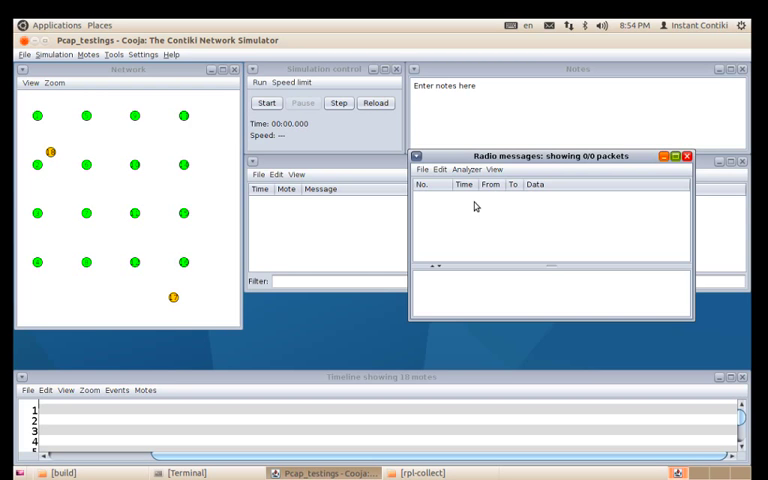
{"action": "mouse_move", "coordinate": [80, 458]}
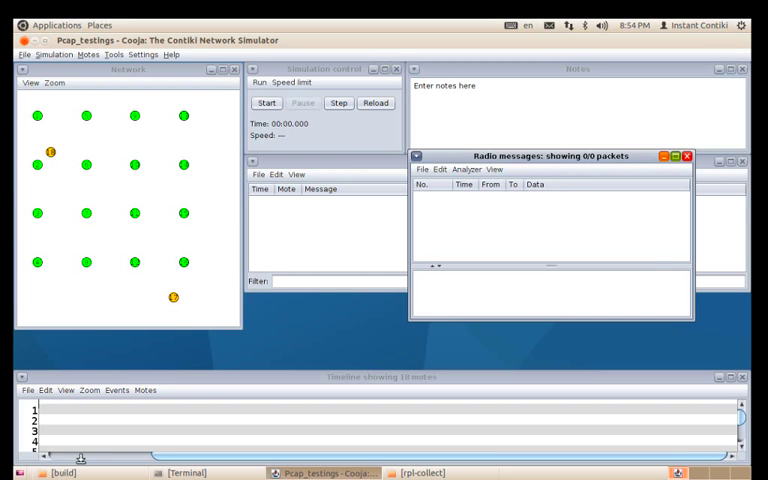
{"action": "left_click", "coordinate": [54, 472]}
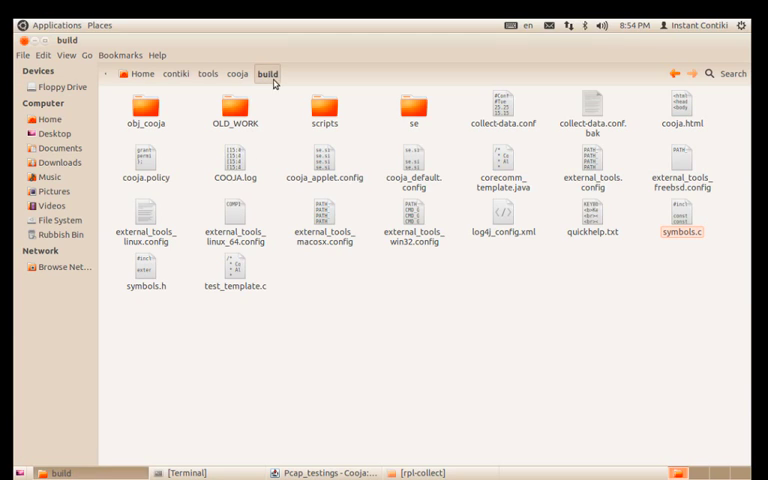
{"action": "mouse_move", "coordinate": [360, 416]}
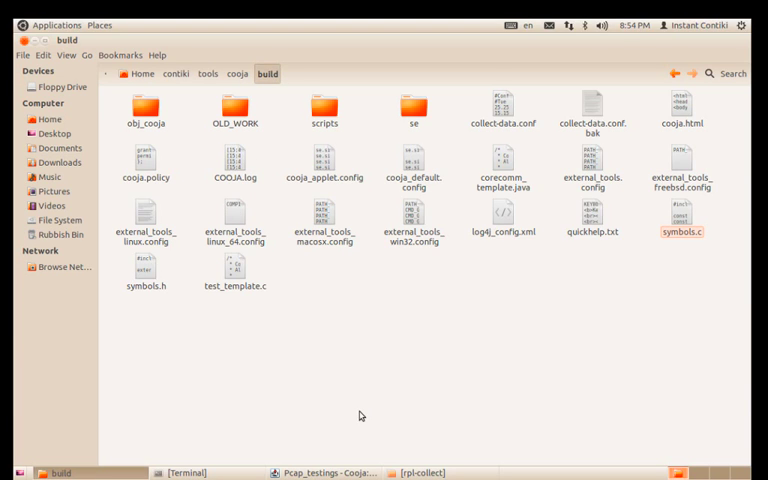
{"action": "mouse_move", "coordinate": [488, 316]}
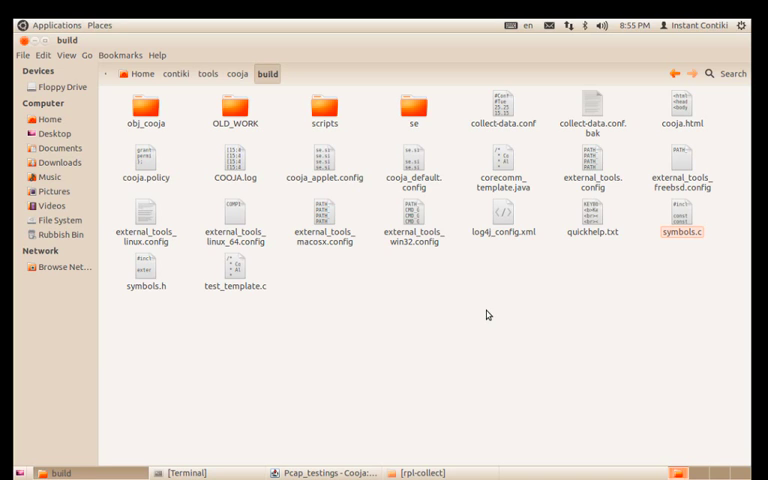
{"action": "mouse_move", "coordinate": [308, 248]}
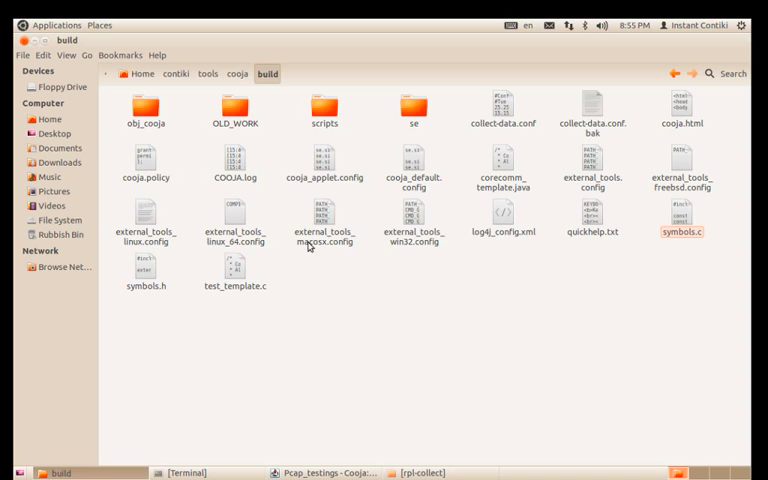
{"action": "mouse_move", "coordinate": [36, 44]}
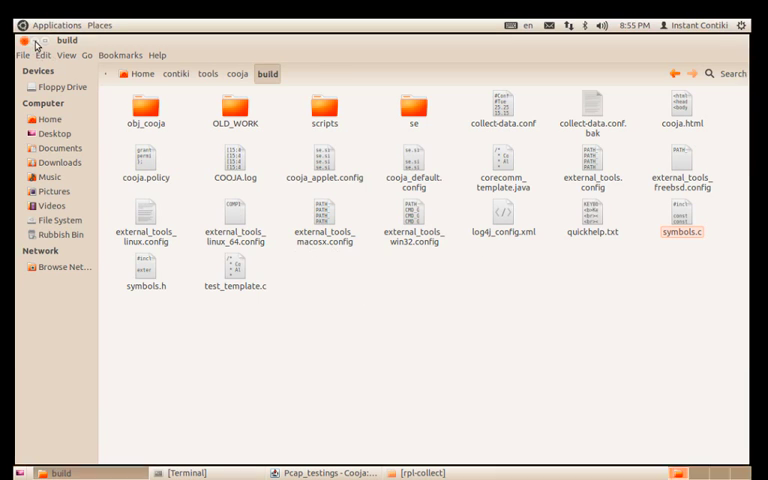
- Start the Cooja simulation so radio traffic is logged to a .pcap file
{"action": "left_click", "coordinate": [320, 472]}
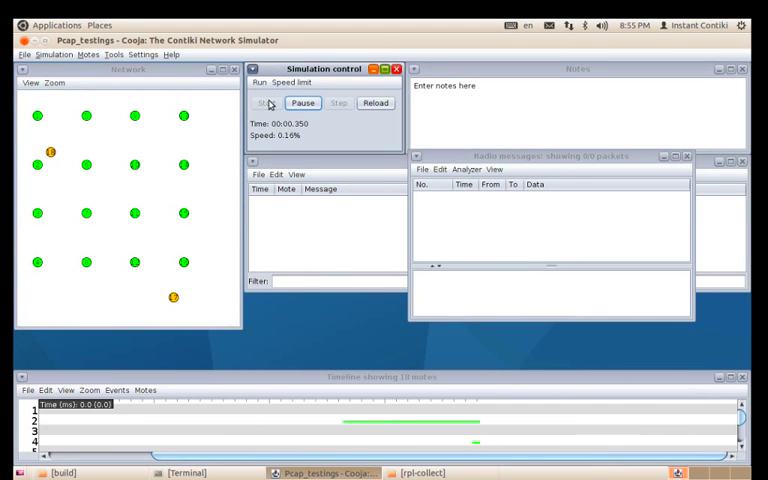
{"action": "left_click", "coordinate": [266, 104]}
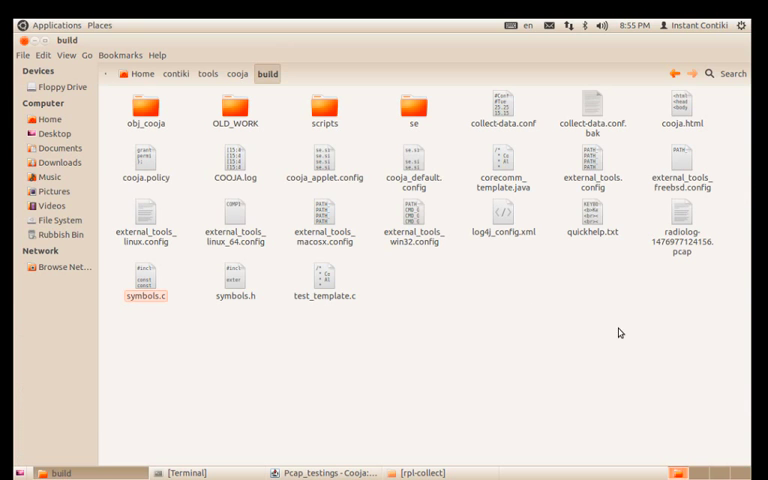
- Select the new radiolog-1476977124156.pcap file in the Cooja build folder
{"action": "left_click", "coordinate": [684, 228]}
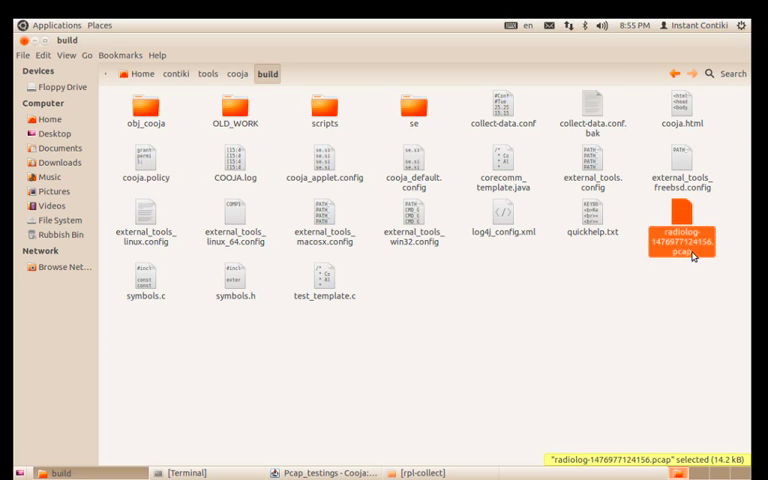
{"action": "mouse_move", "coordinate": [664, 262]}
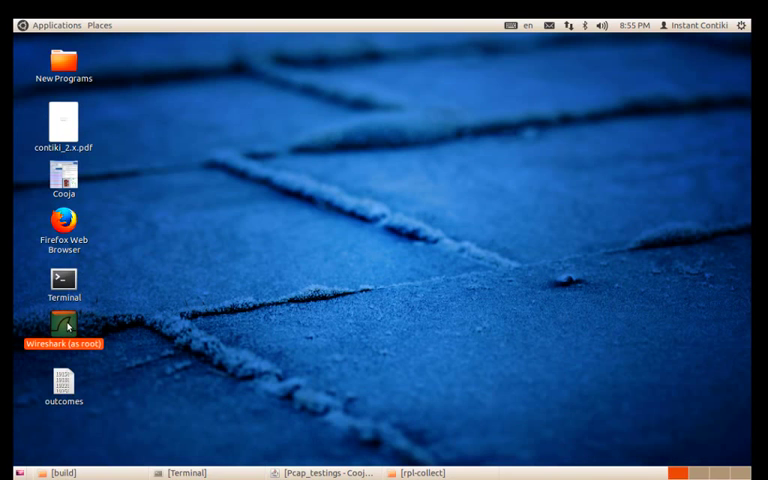
- Launch Wireshark as root and load the radiolog .pcap capture from the build folder
{"action": "double_click", "coordinate": [64, 328]}
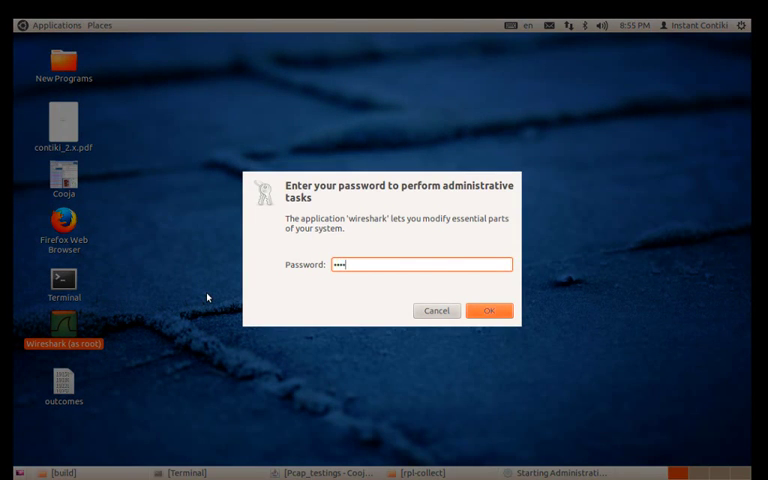
{"action": "left_click", "coordinate": [488, 310]}
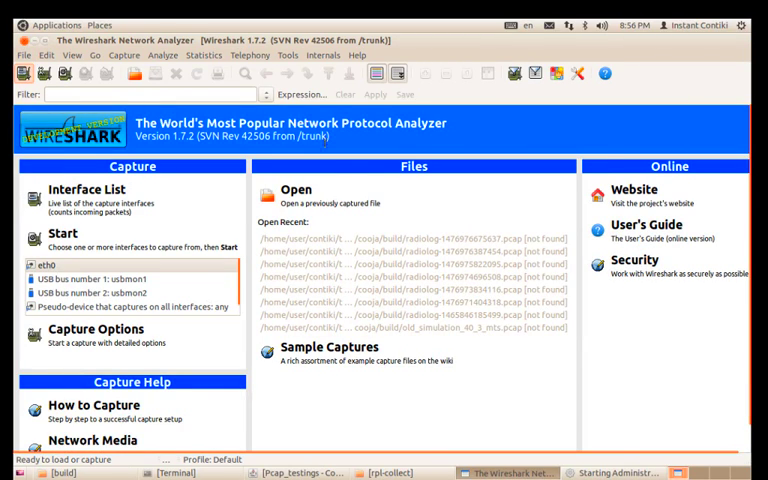
{"action": "left_click", "coordinate": [300, 190]}
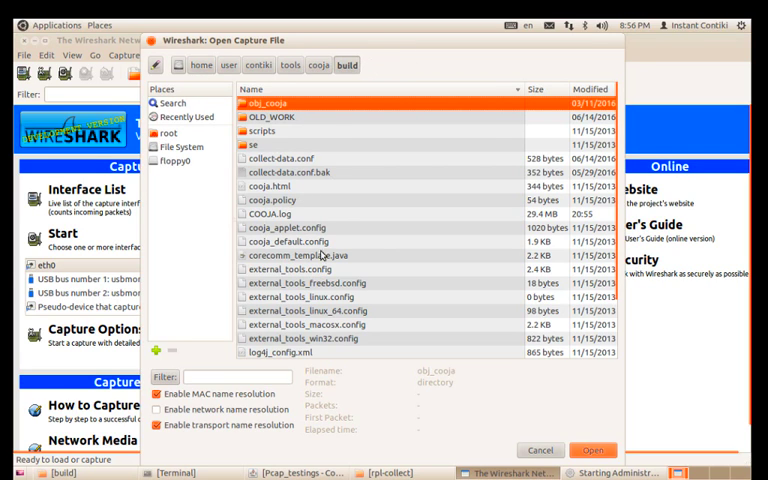
{"action": "left_click", "coordinate": [320, 308]}
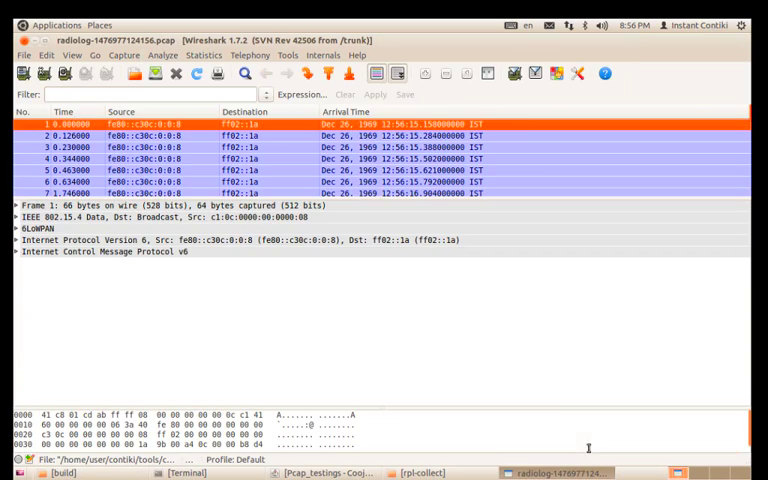
{"action": "scroll", "scroll_direction": "down", "scroll_amount": 3}
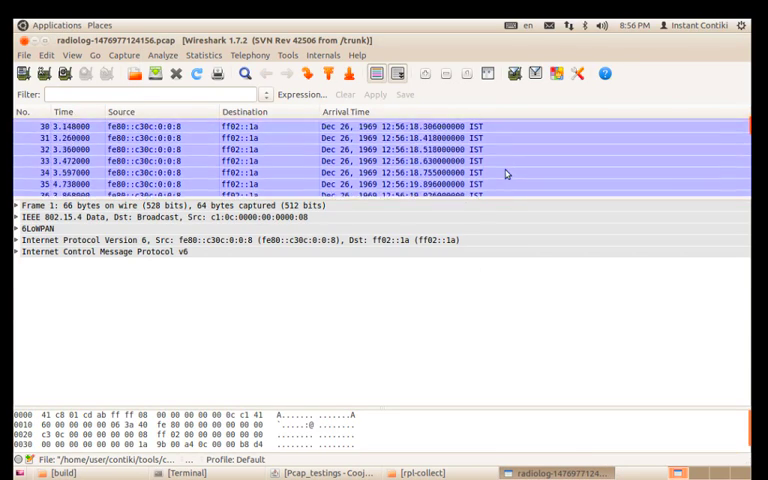
{"action": "scroll", "scroll_direction": "down", "scroll_amount": 3}
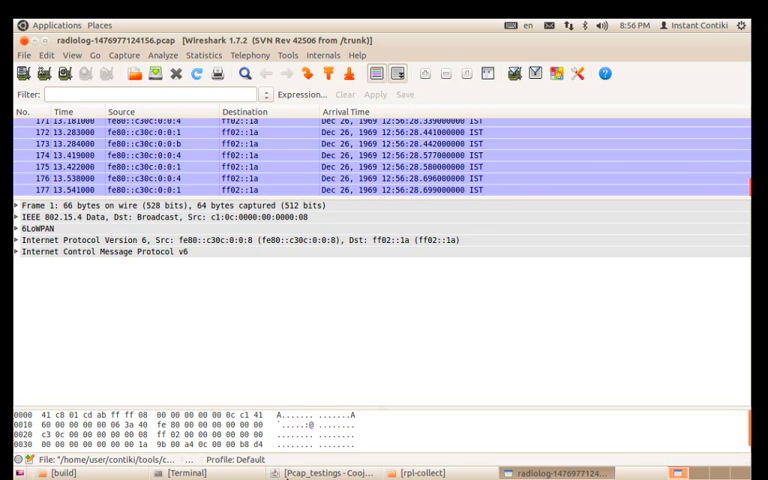
{"action": "left_click", "coordinate": [320, 472]}
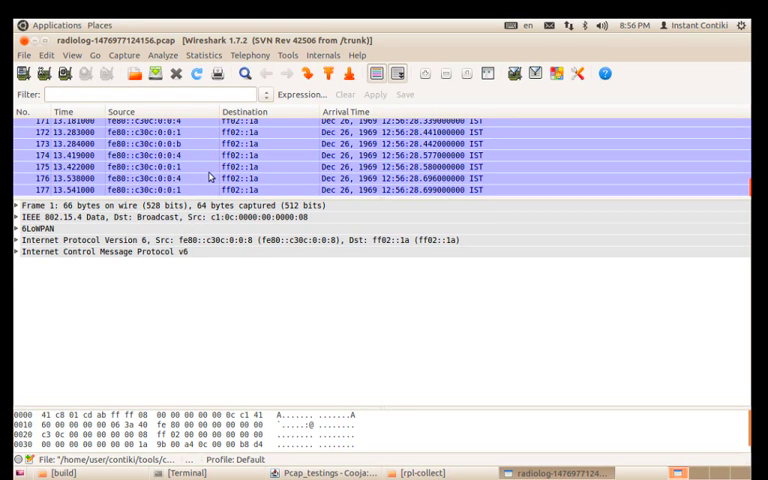
{"action": "mouse_move", "coordinate": [238, 272]}
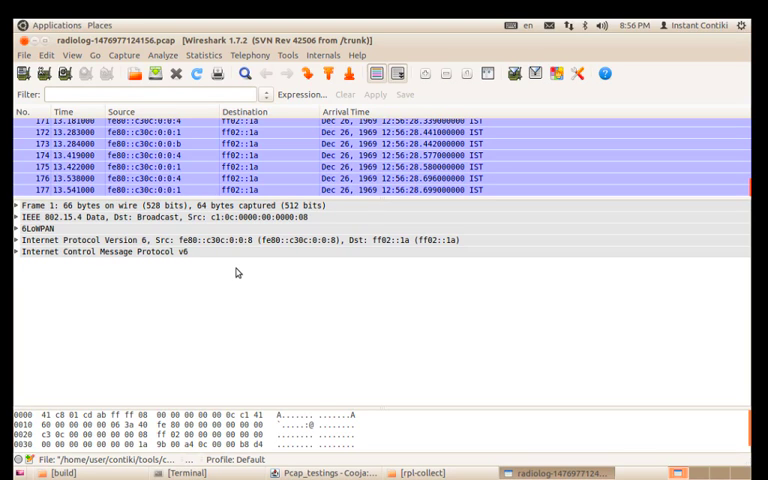